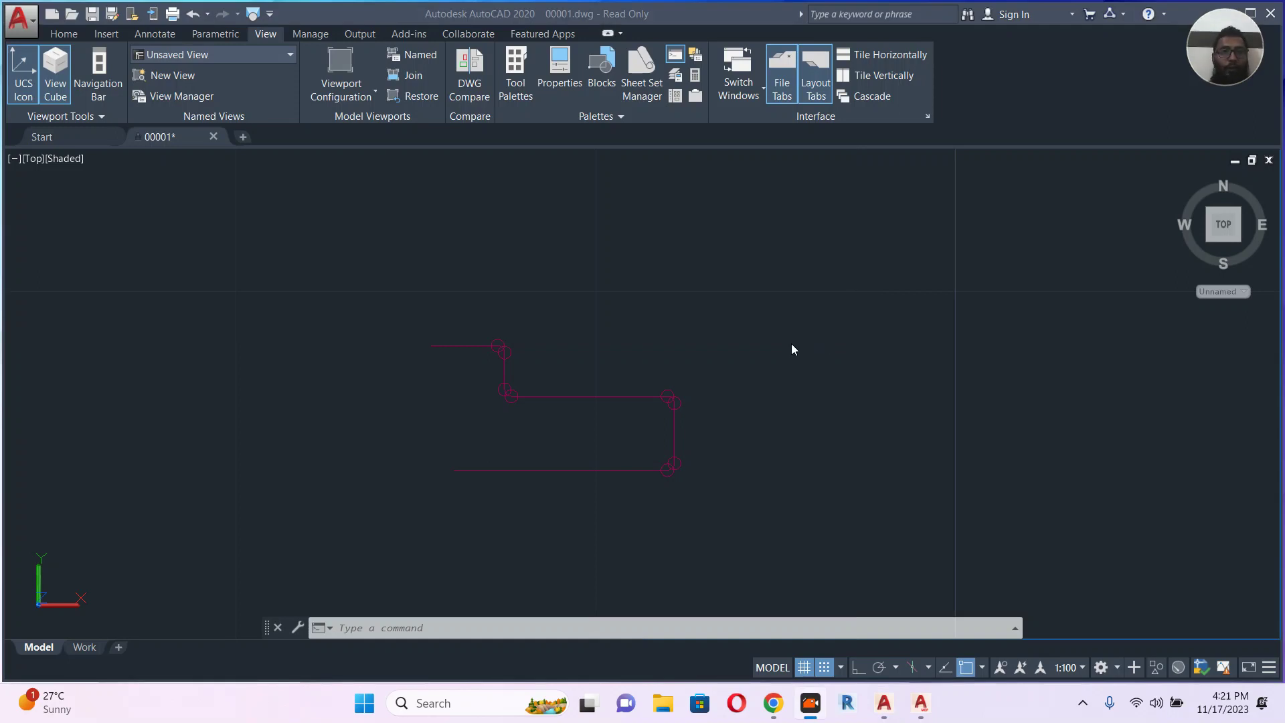
Start the DISPLAYMANAGERCONFIGSSELECTION command to list the display configurations
drag(793, 350, 533, 341)
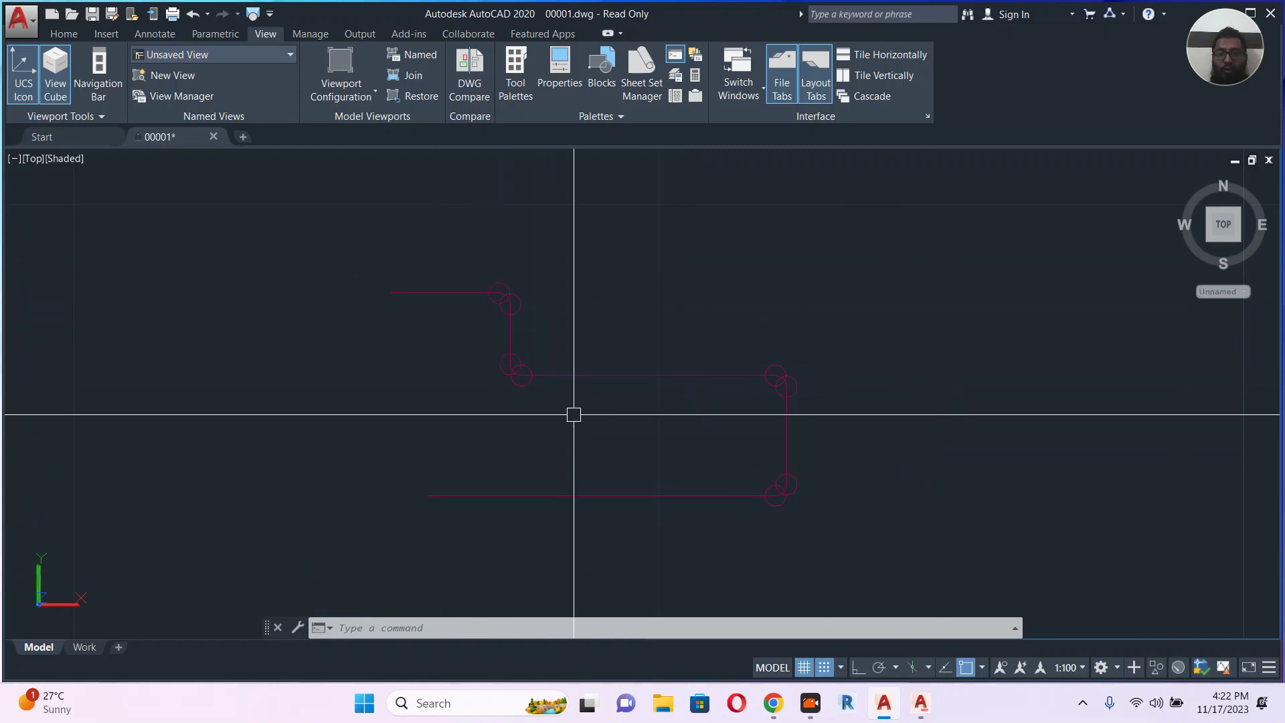
text(displ)
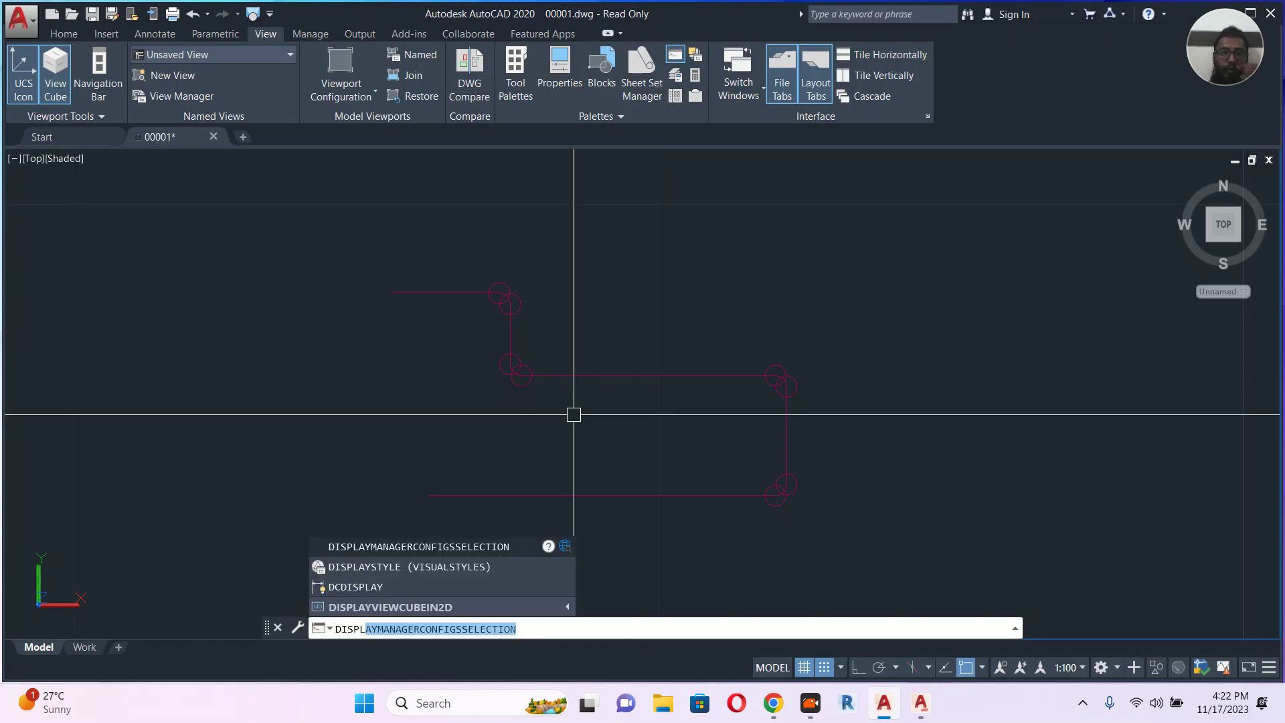
mouse_move(461, 544)
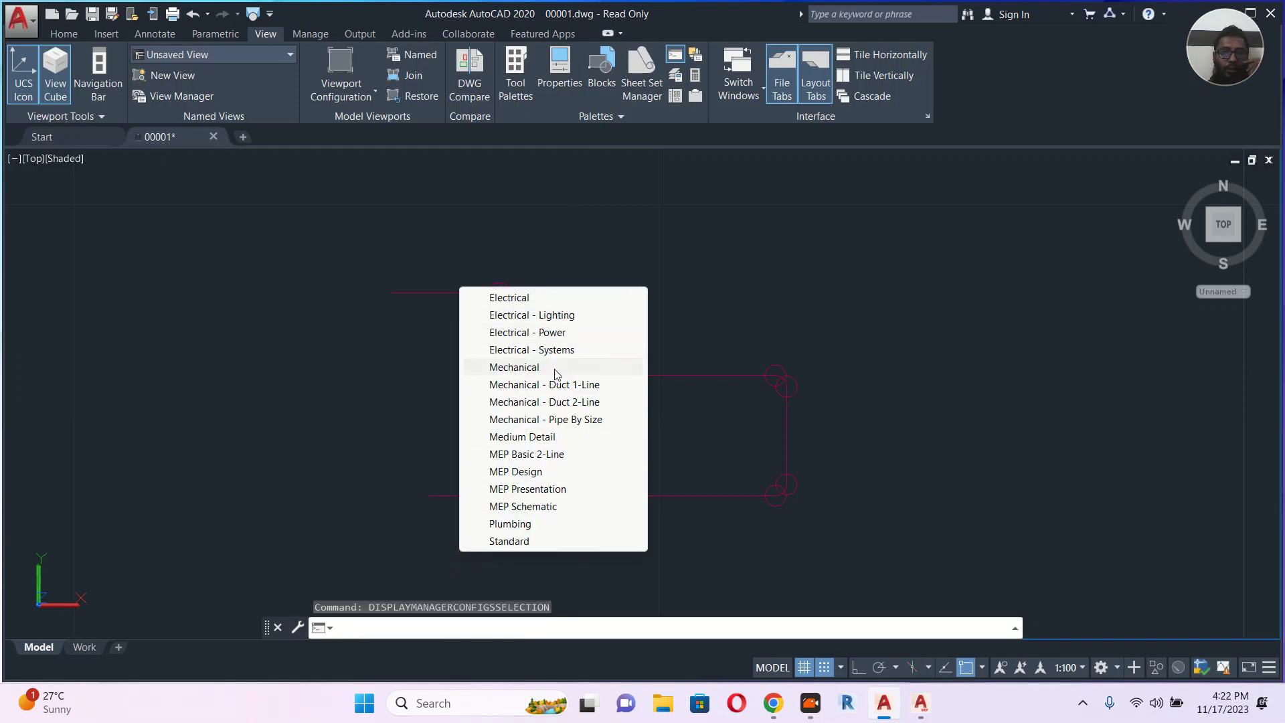
mouse_move(589, 330)
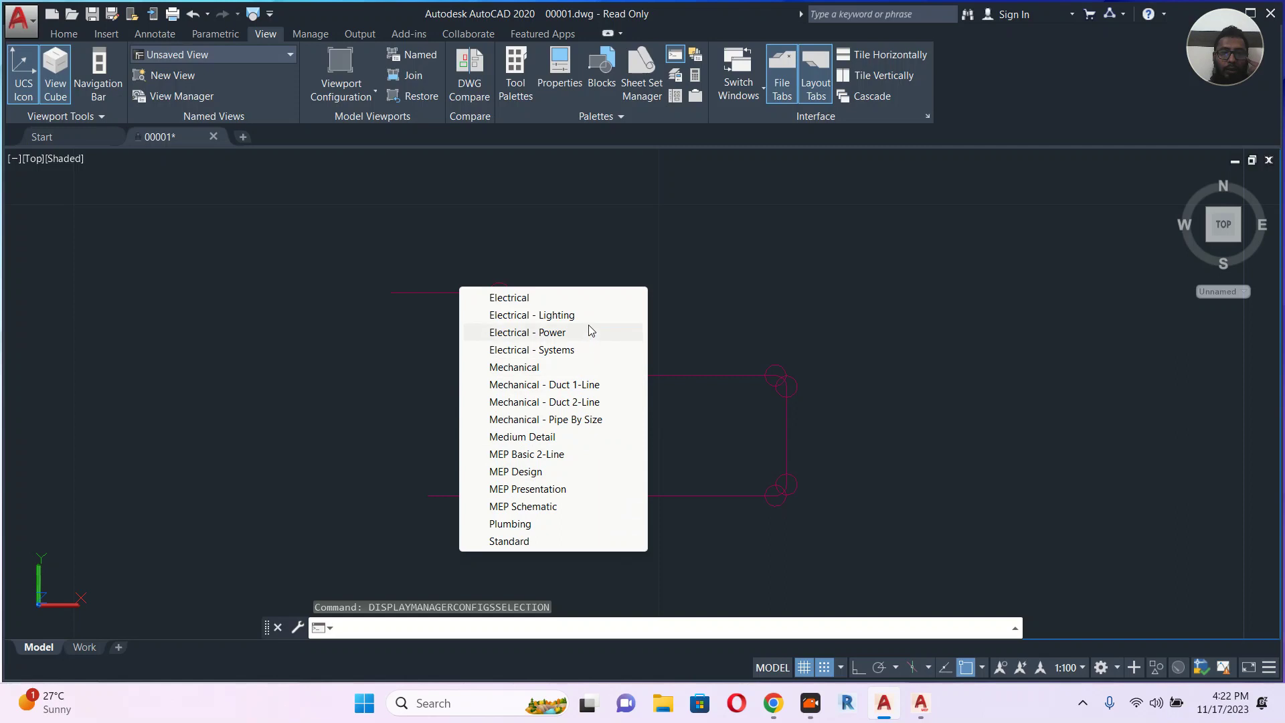
mouse_move(565, 496)
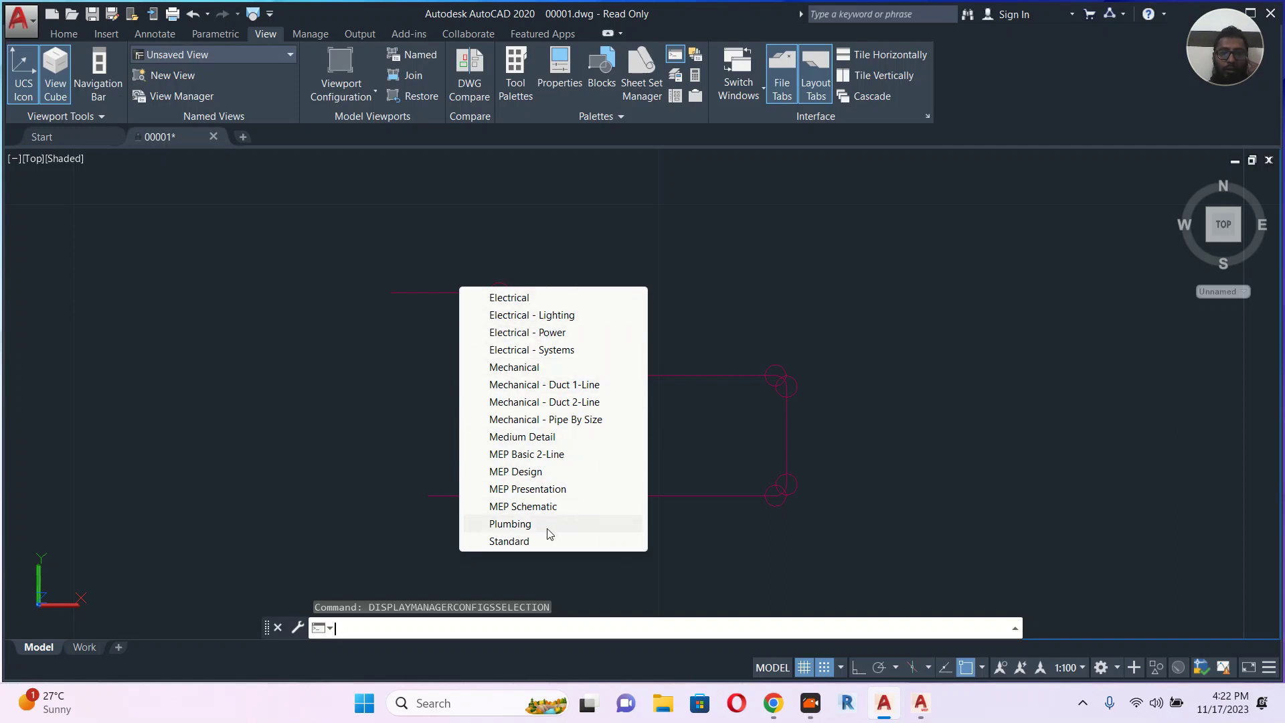
mouse_move(542, 545)
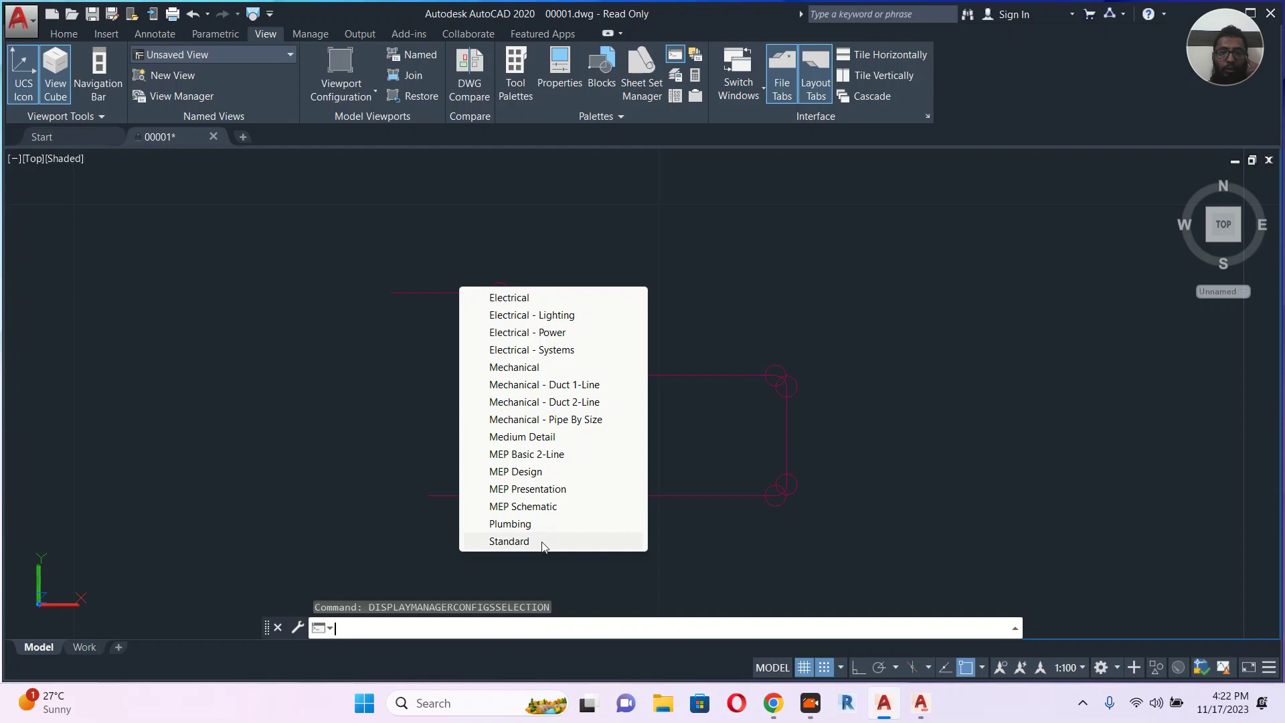
mouse_move(537, 536)
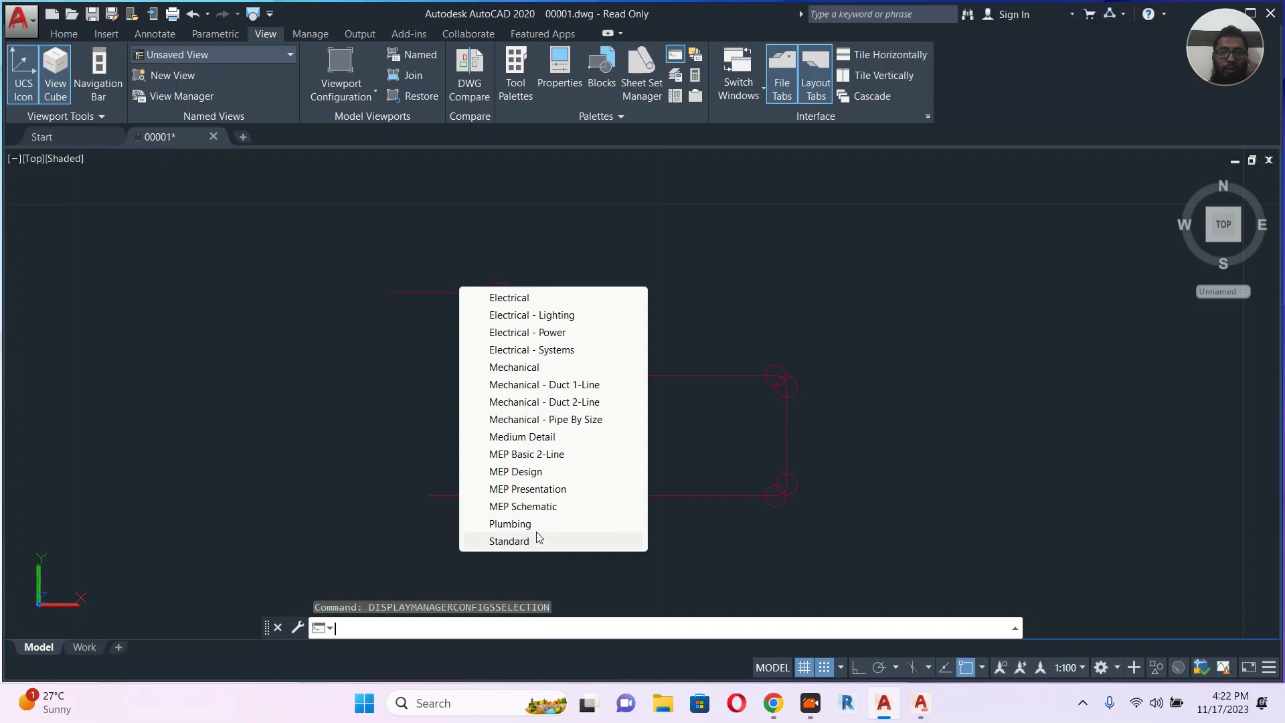
mouse_move(537, 534)
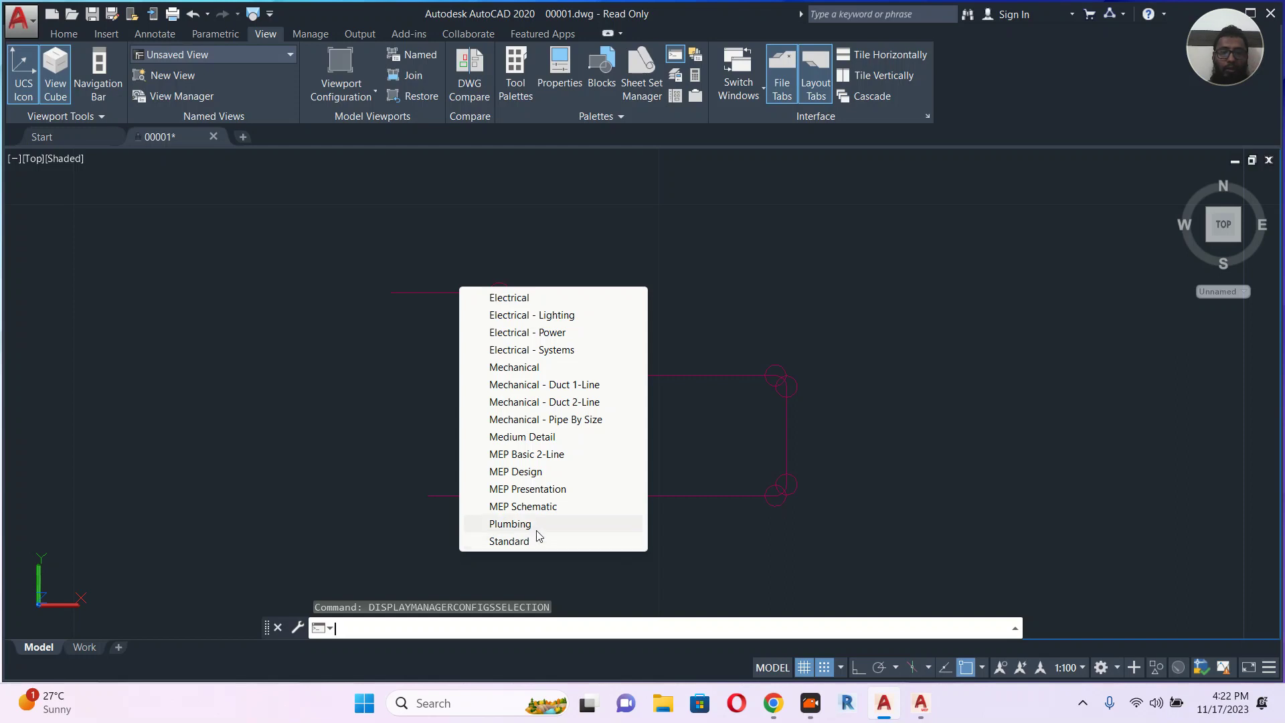
mouse_move(547, 461)
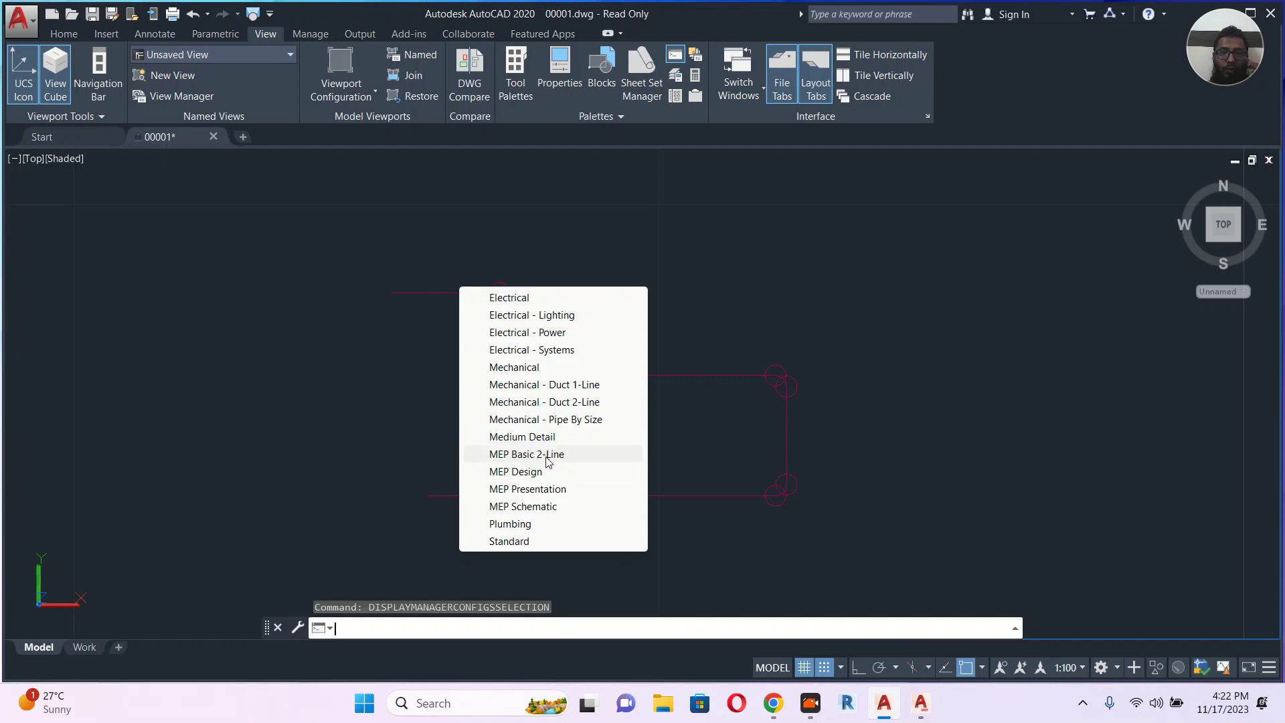
Apply the MEP Basic 2-Line display configuration to show solid 3D pipes
click(515, 472)
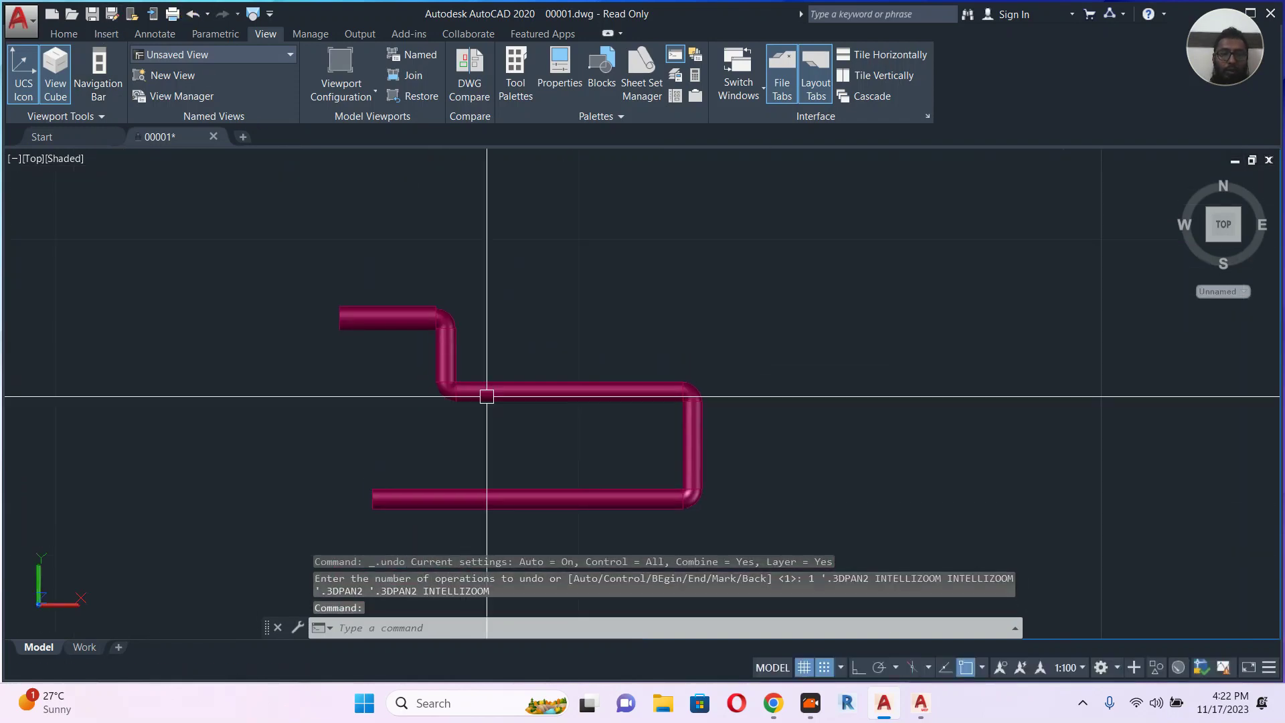
Rerun the display configuration command to restore the single-line pipe display
text(DISpl)
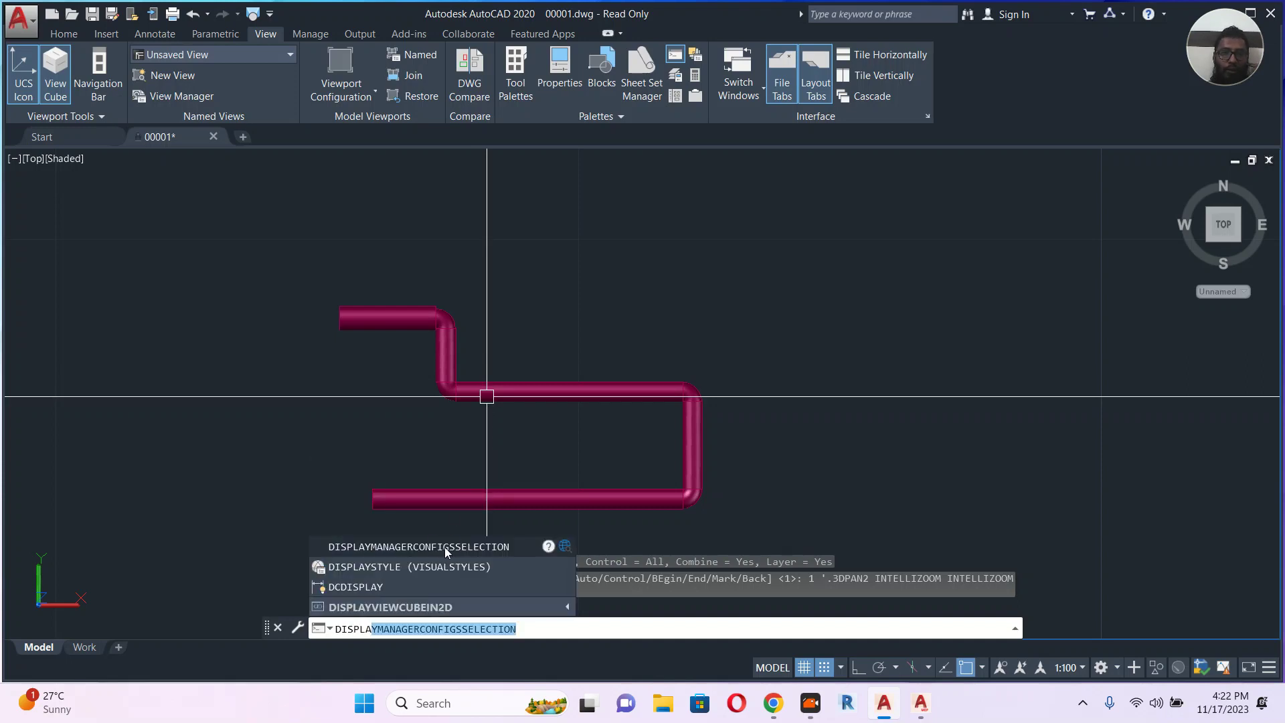
key(Enter)
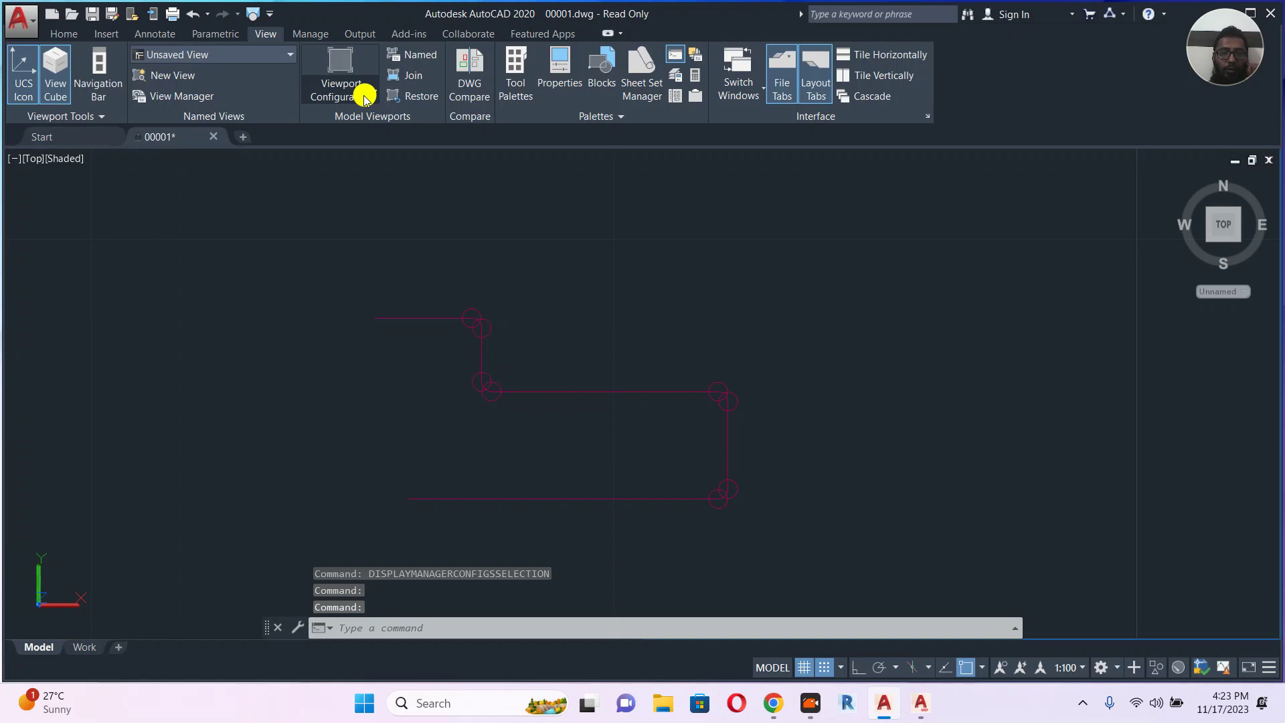
Split the view into Two: Vertical viewports, with the right set to SE Isometric
click(339, 64)
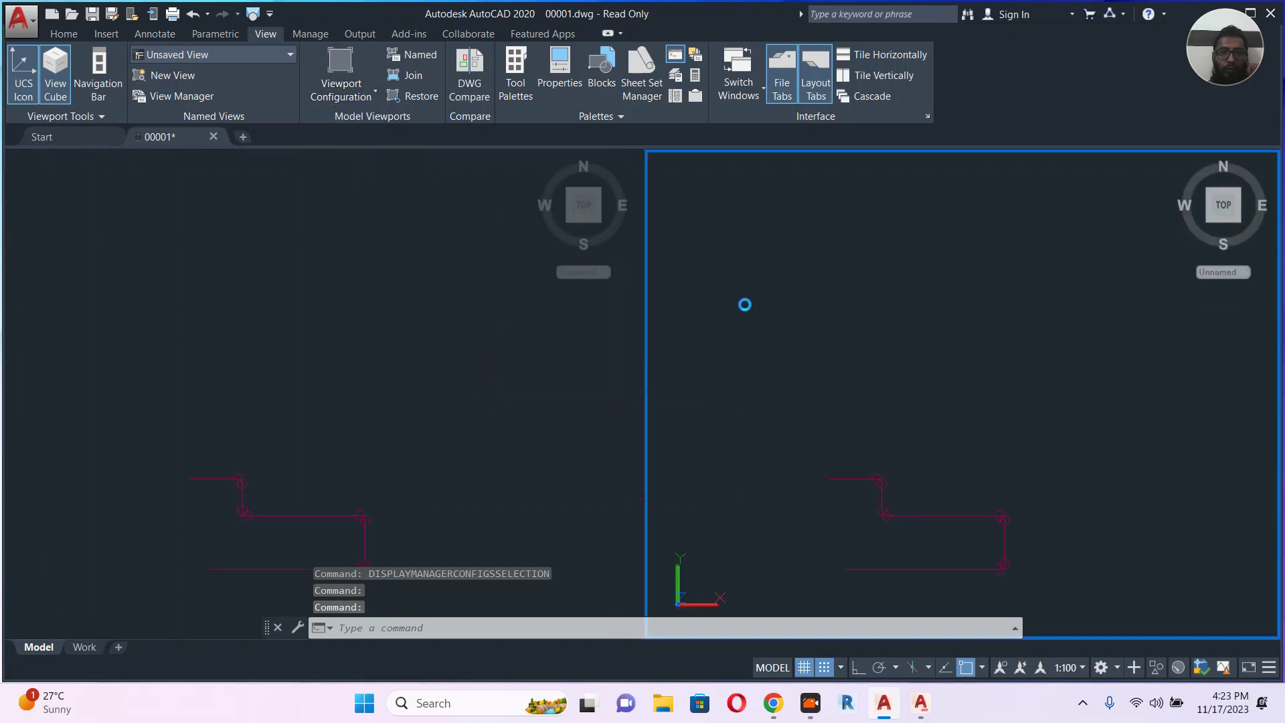
click(674, 159)
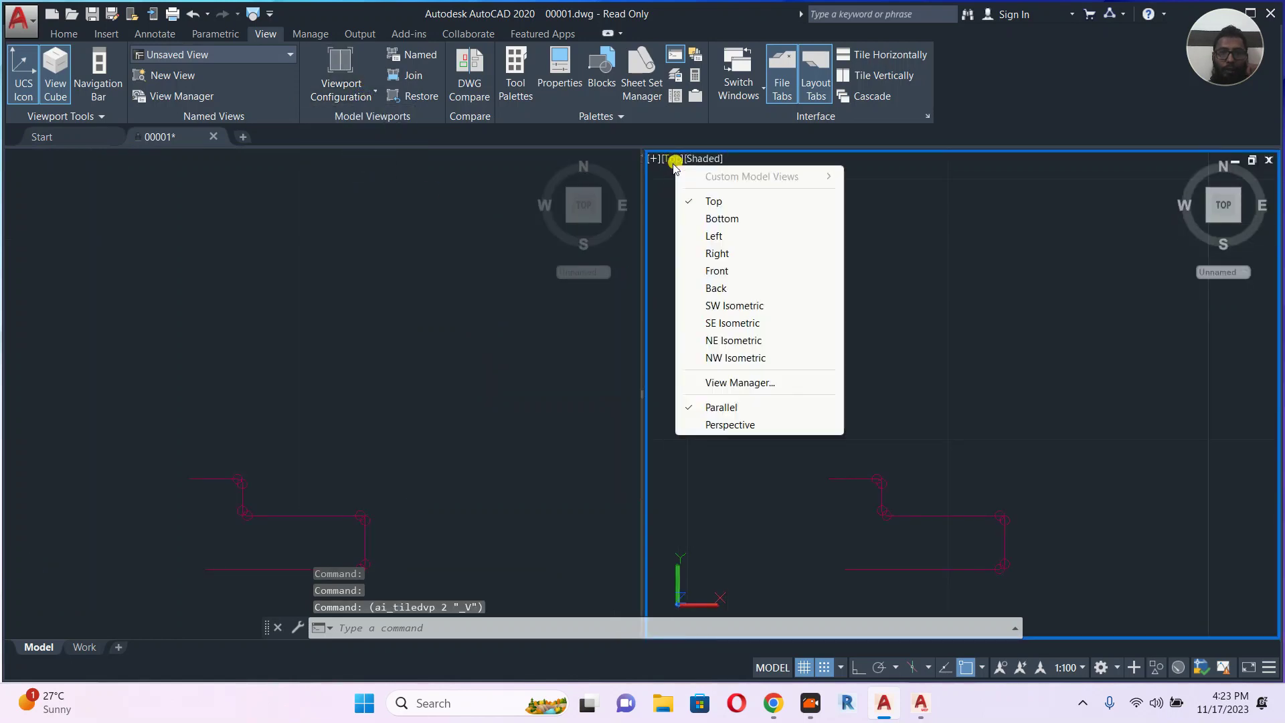
click(733, 323)
text(DISPLAY)
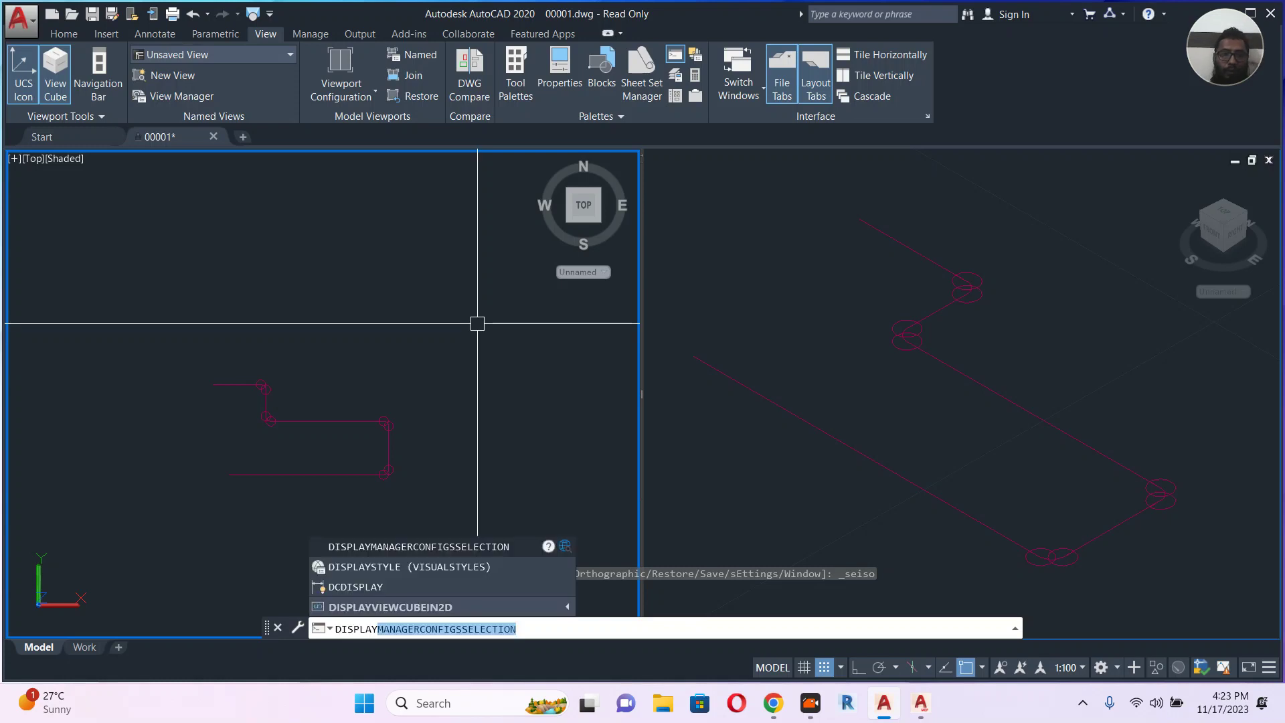
Rerun the display configuration command and apply MEP Basic 2-Line to both viewports
key(Enter)
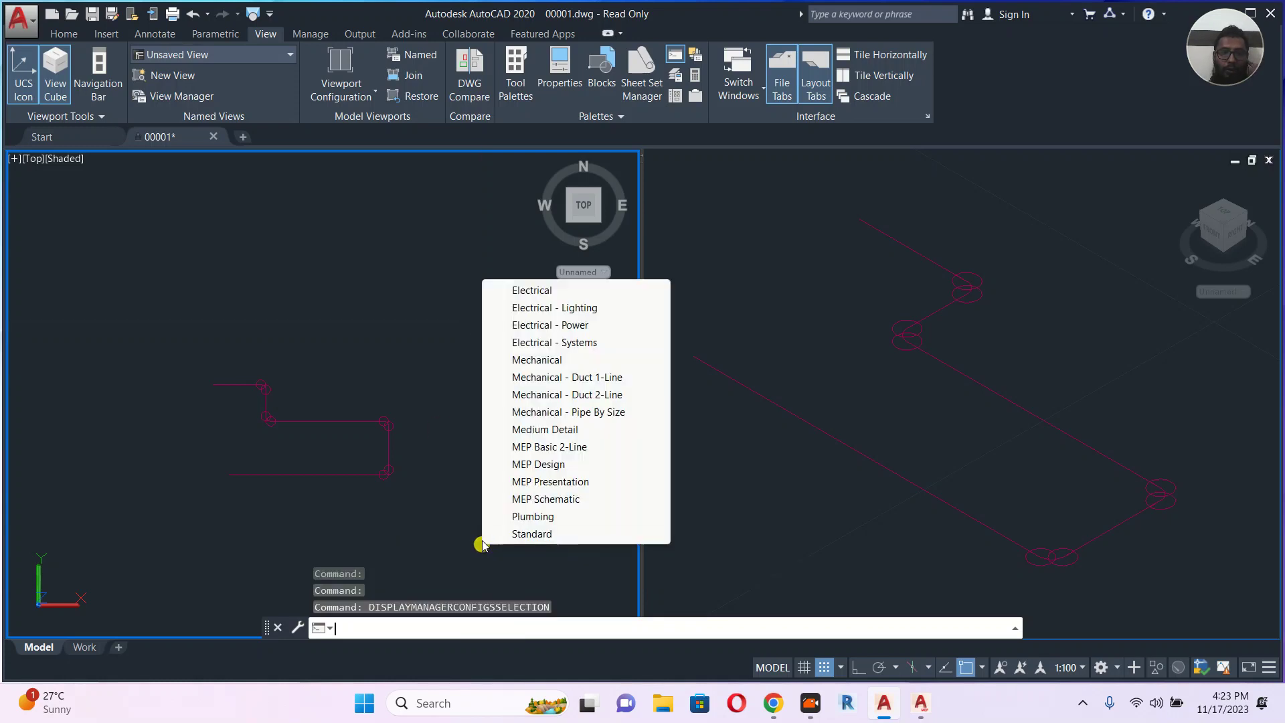
mouse_move(576, 450)
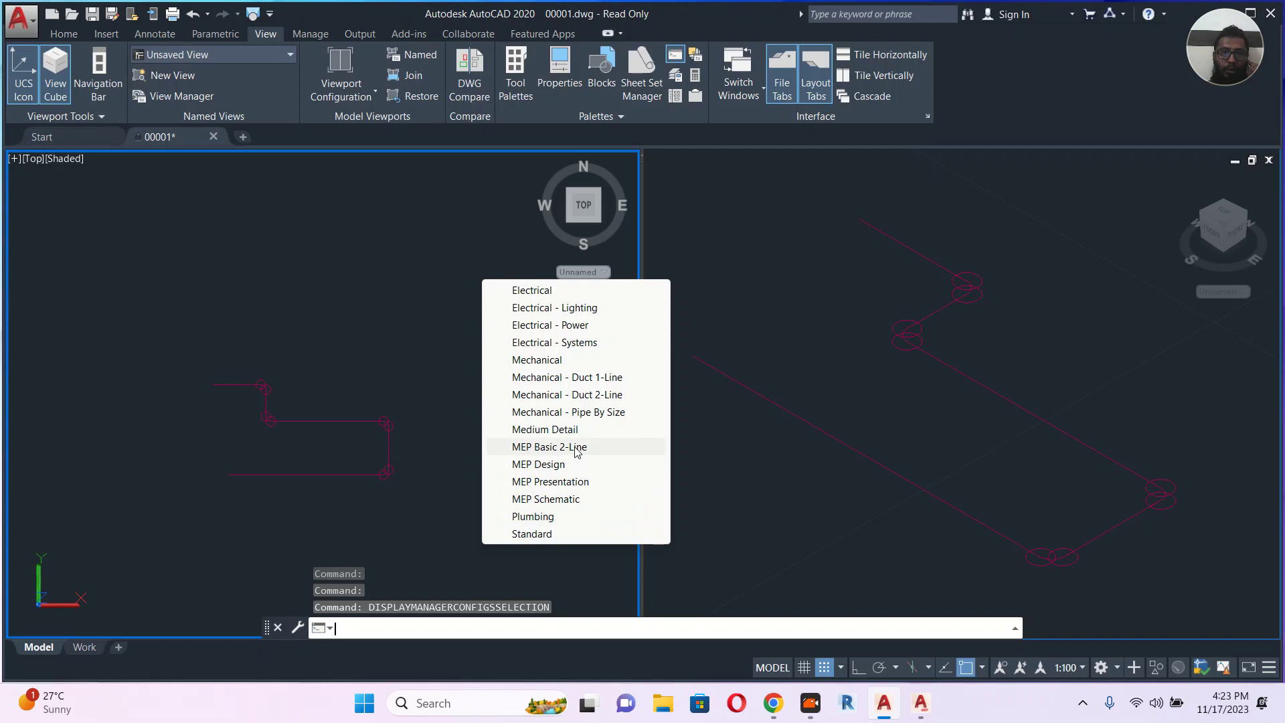
click(549, 446)
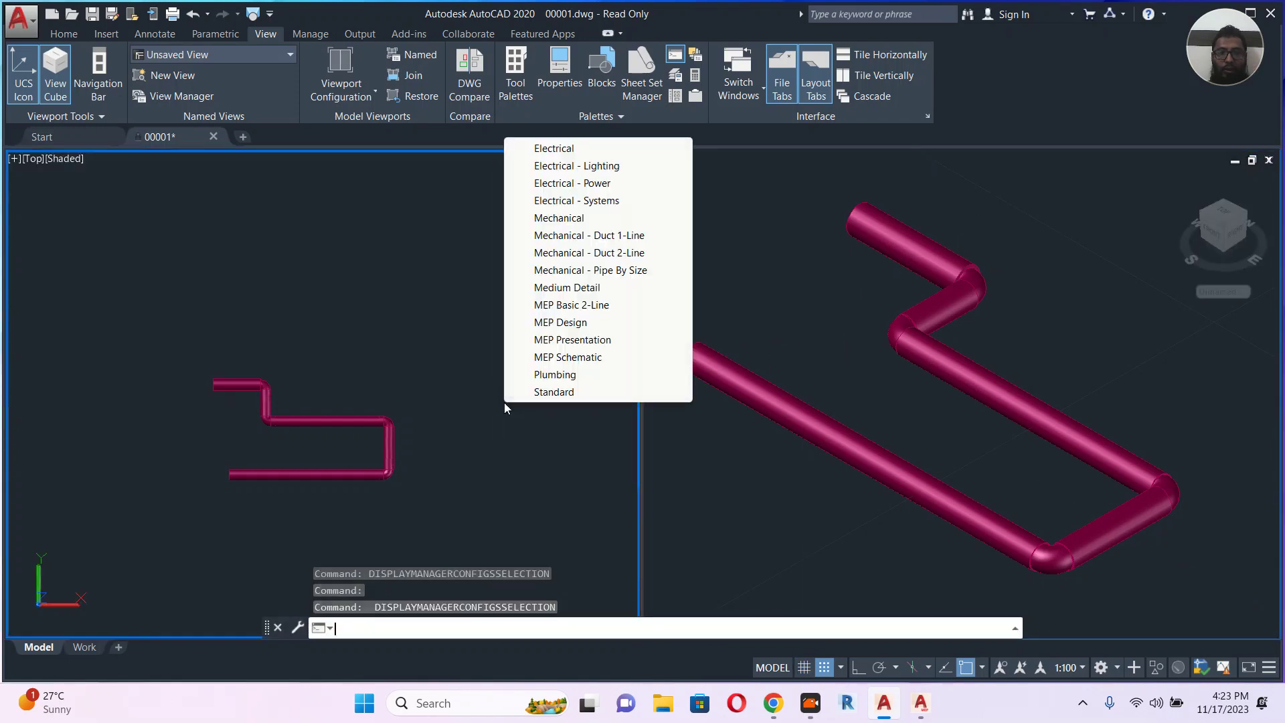
mouse_move(578, 295)
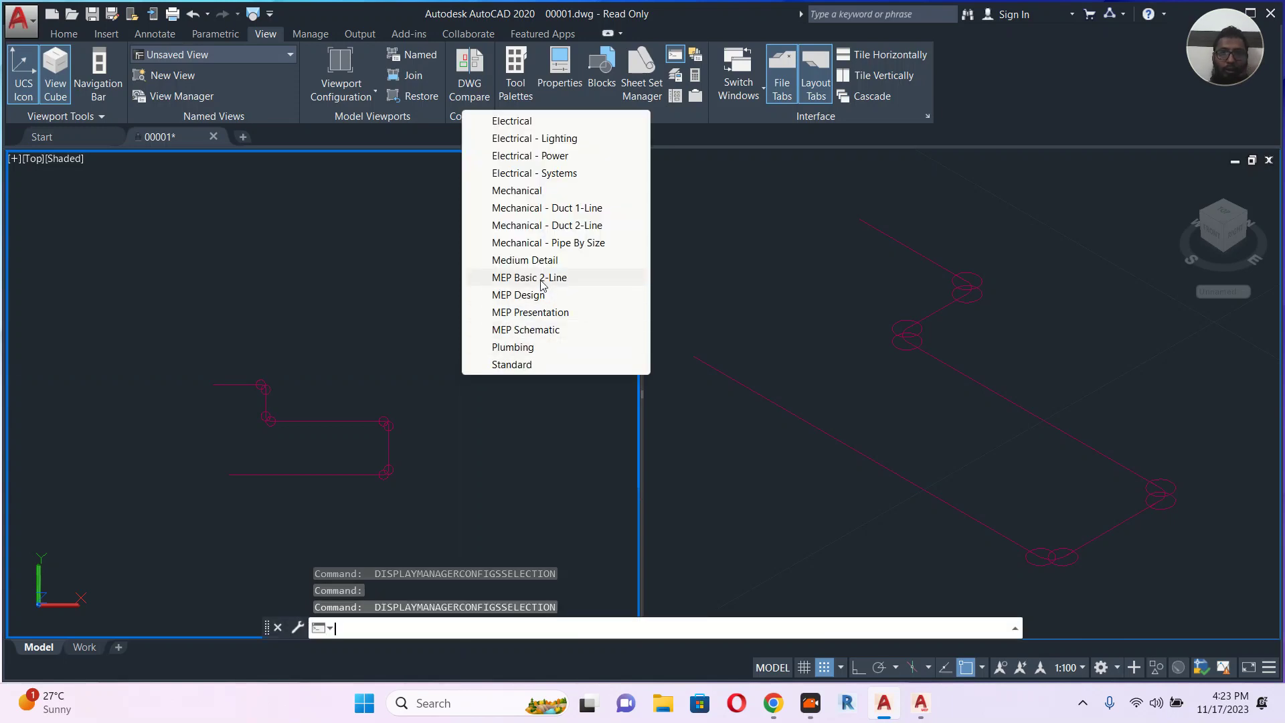
mouse_move(569, 234)
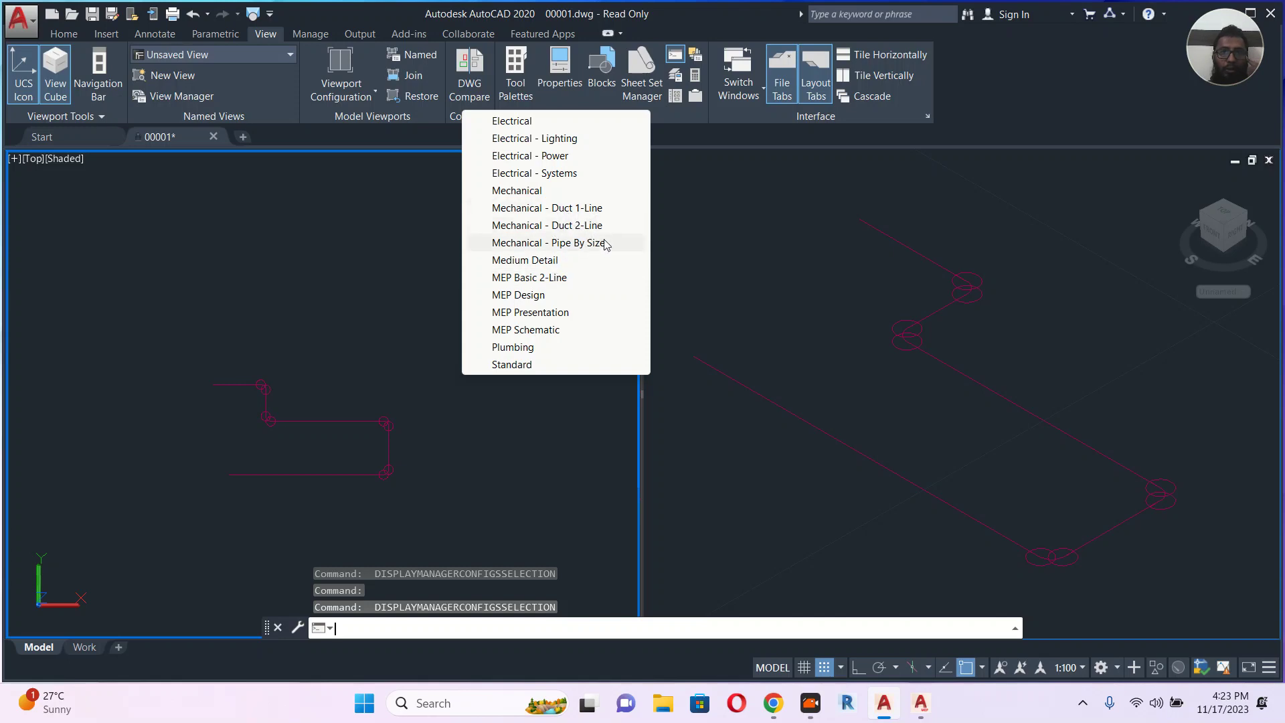
mouse_move(552, 286)
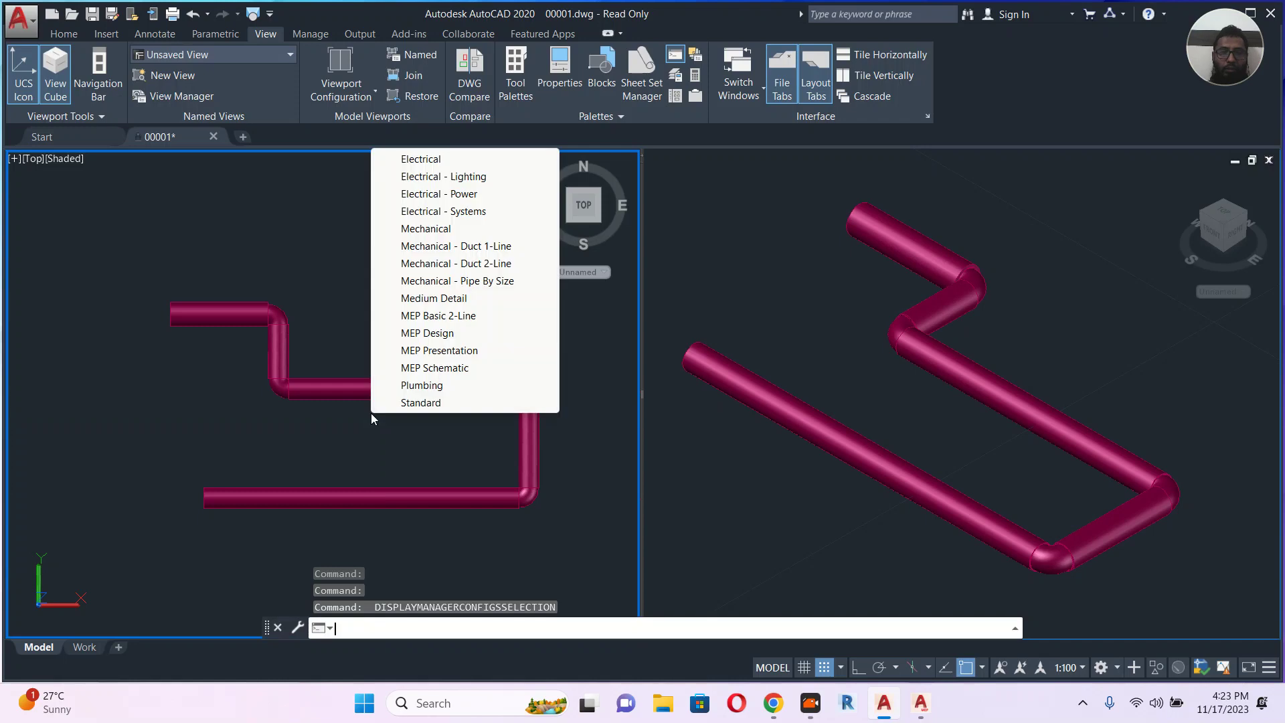
mouse_move(430, 337)
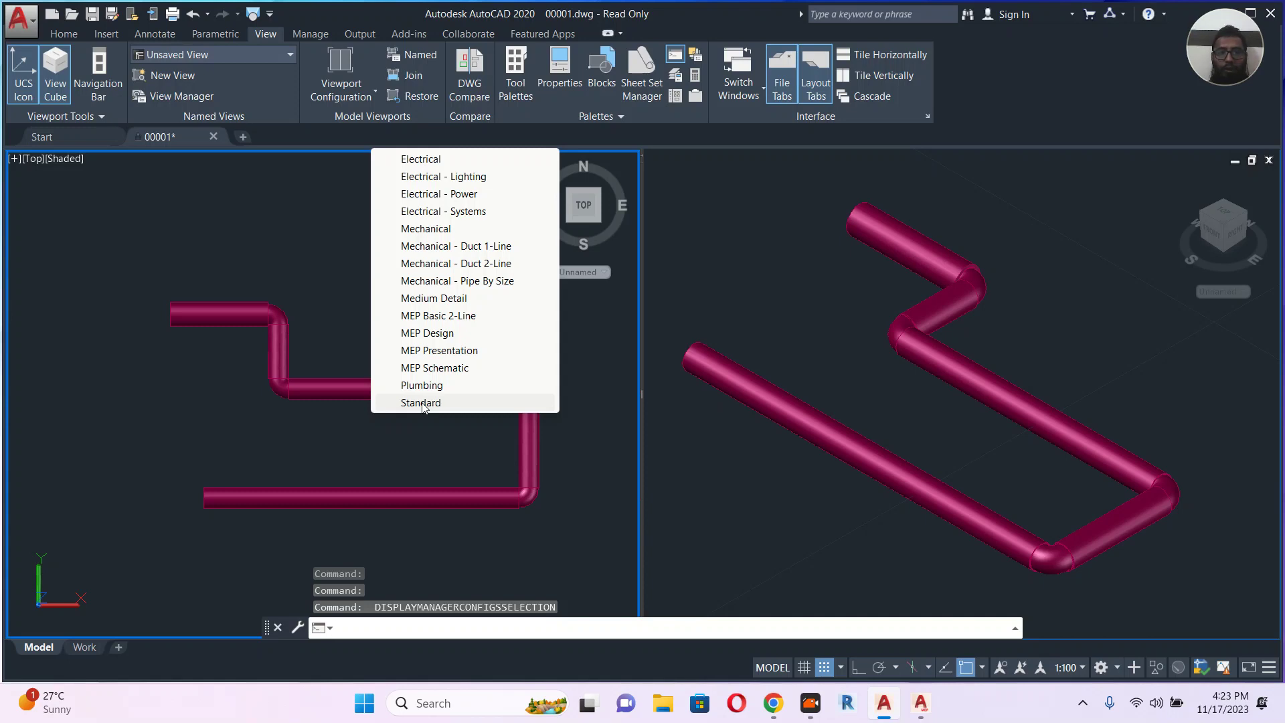
mouse_move(439, 340)
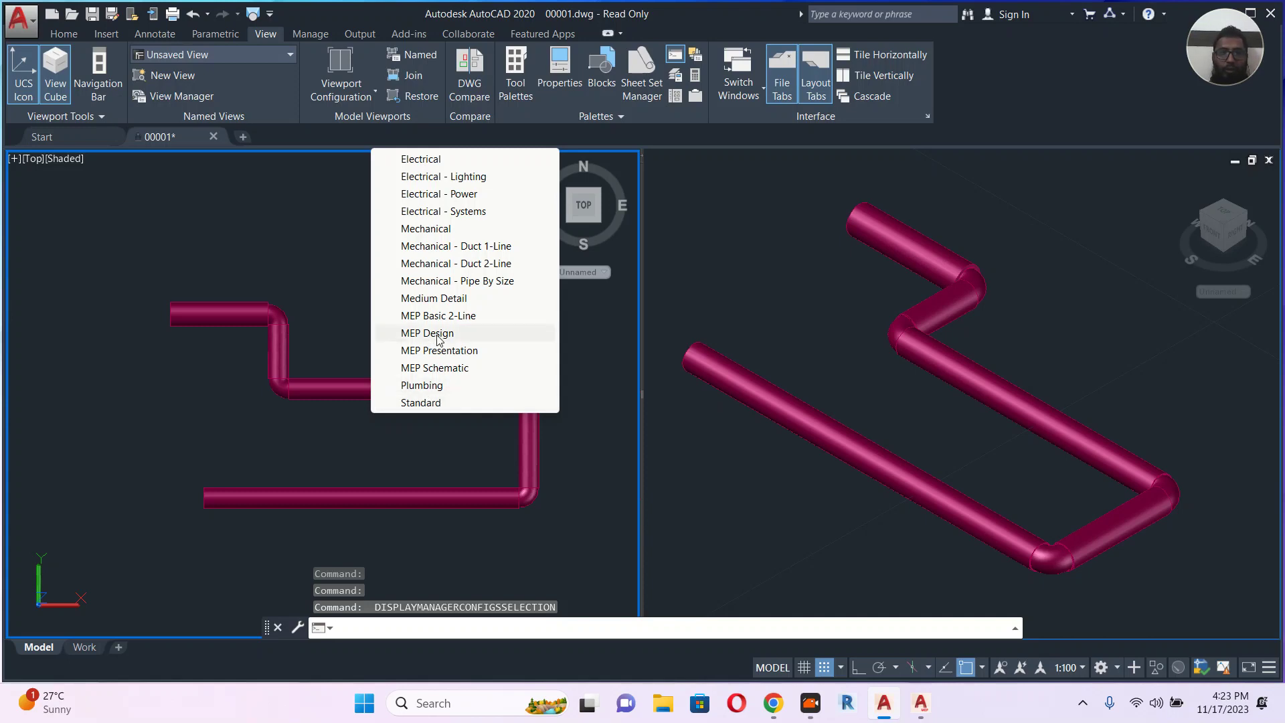
mouse_move(443, 340)
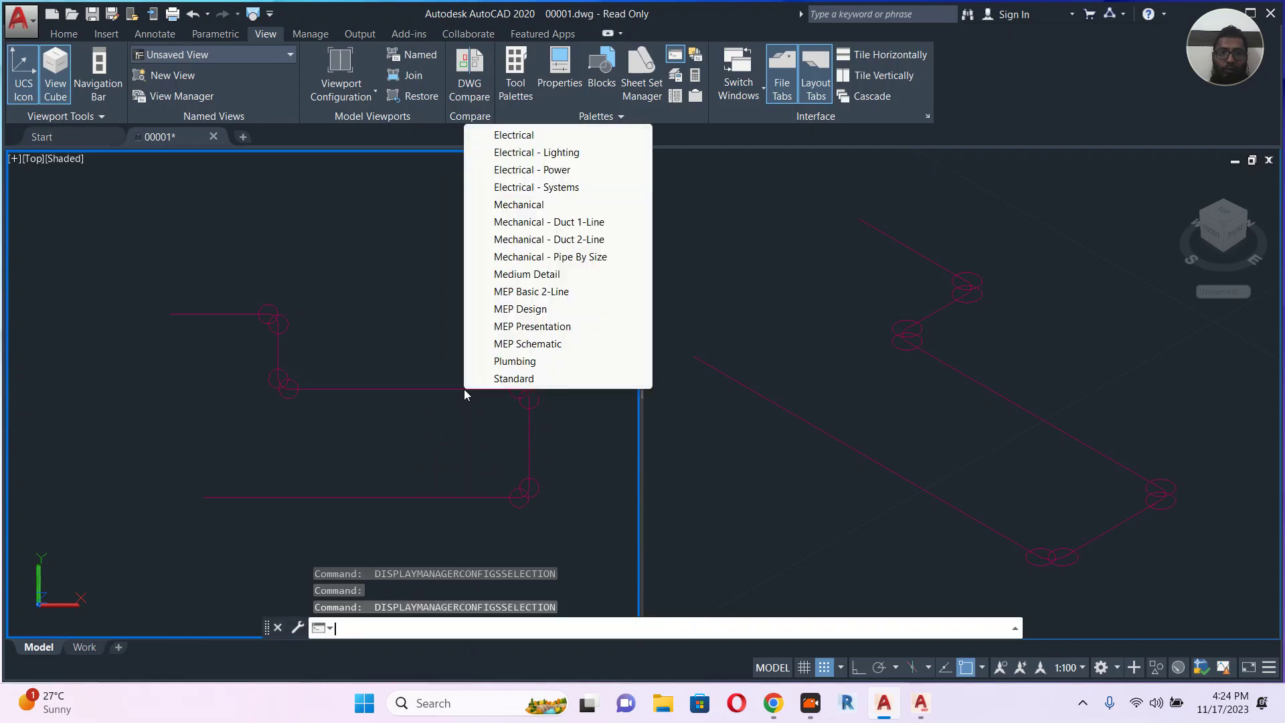
mouse_move(504, 359)
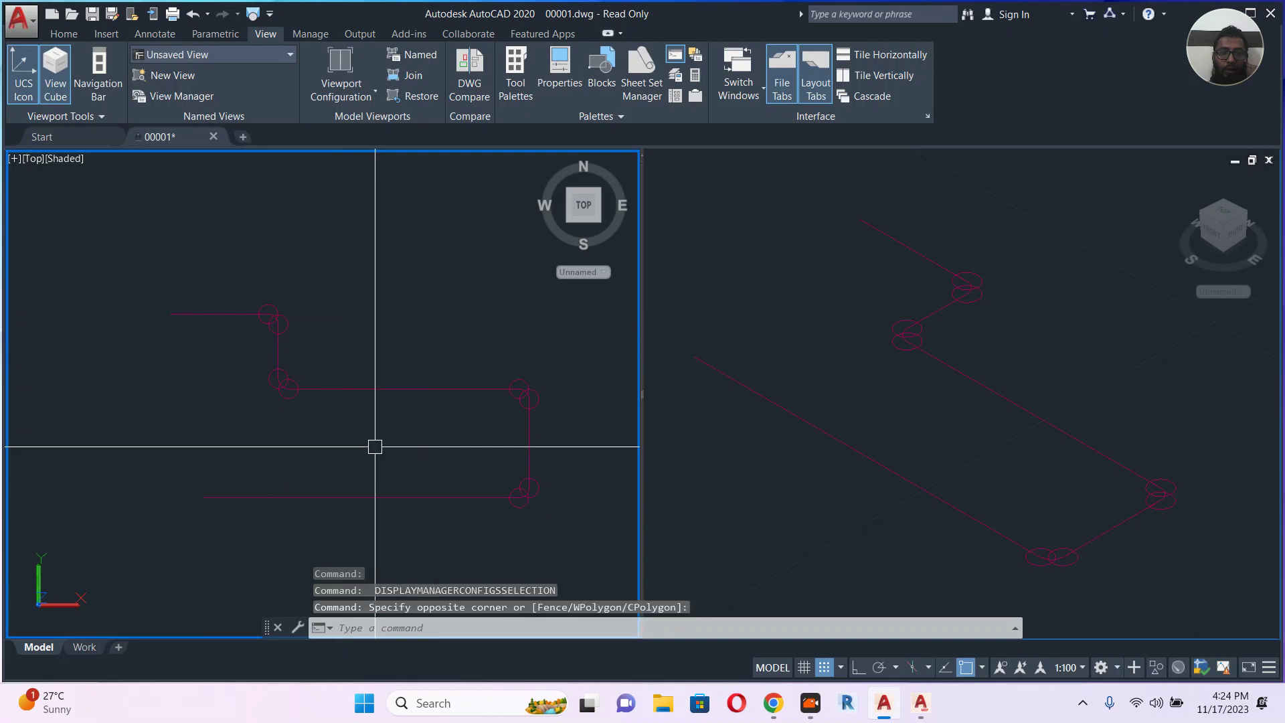
mouse_move(310, 375)
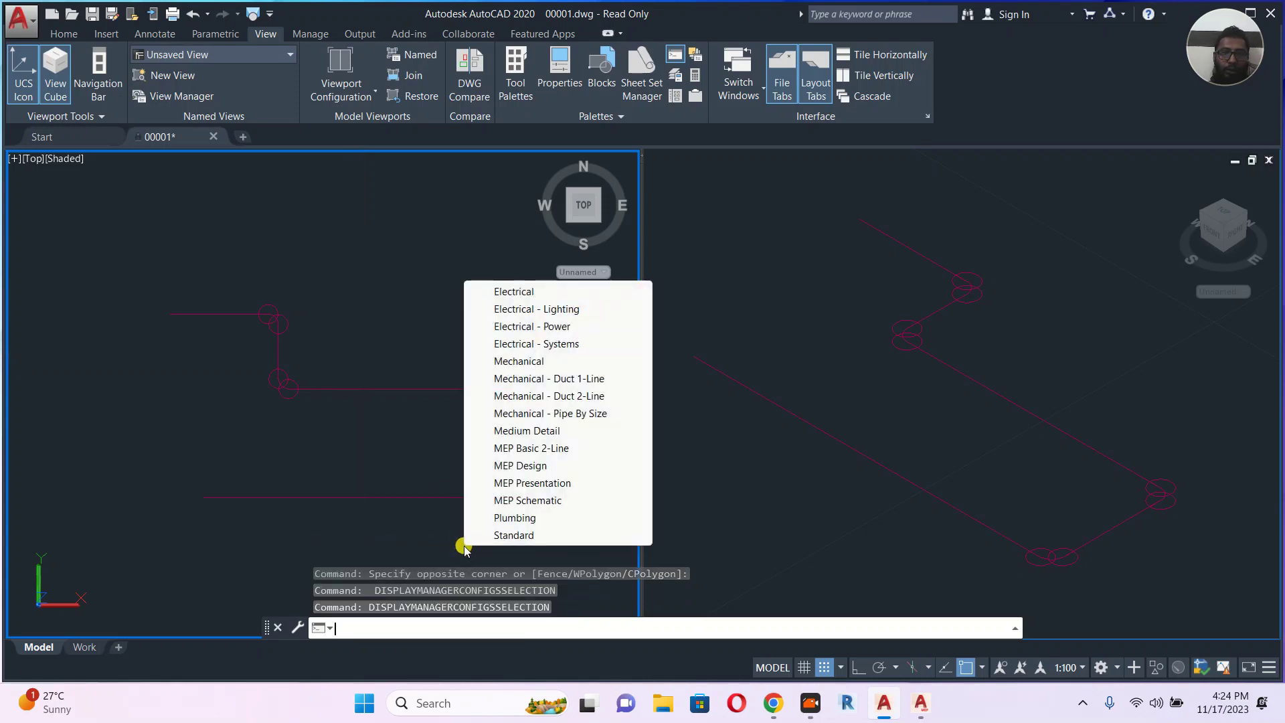
mouse_move(550, 451)
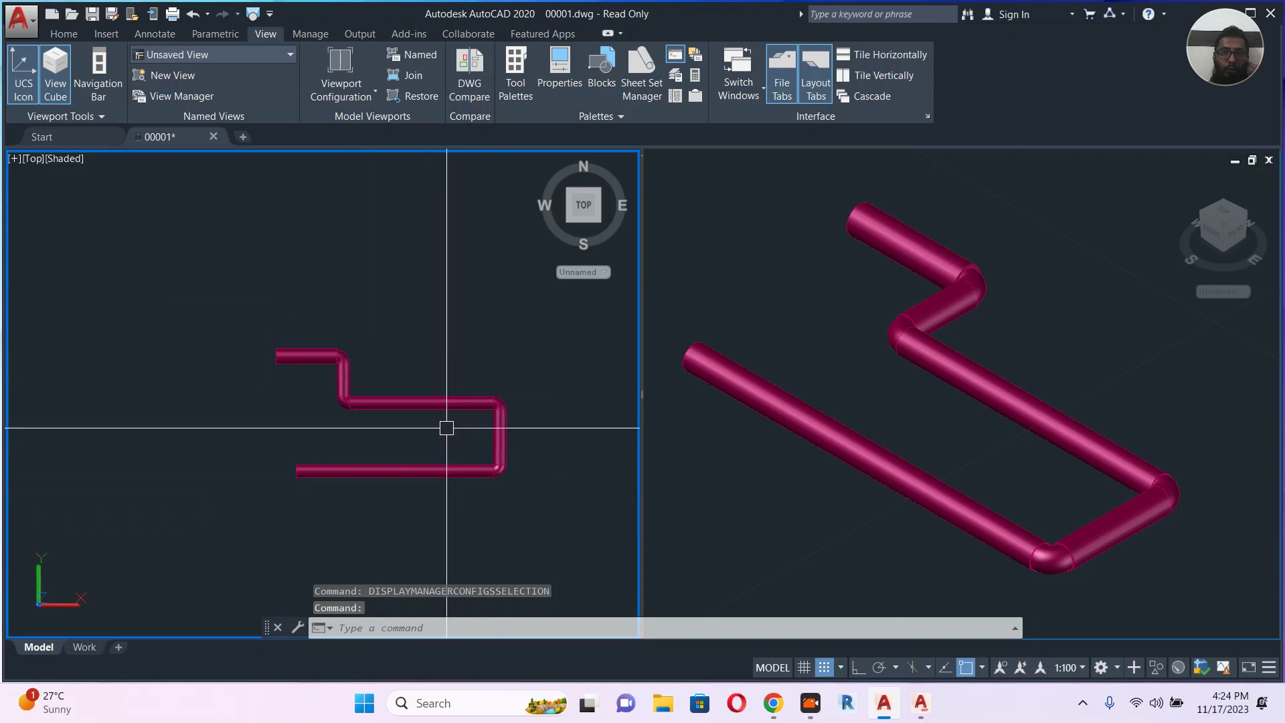
mouse_move(387, 448)
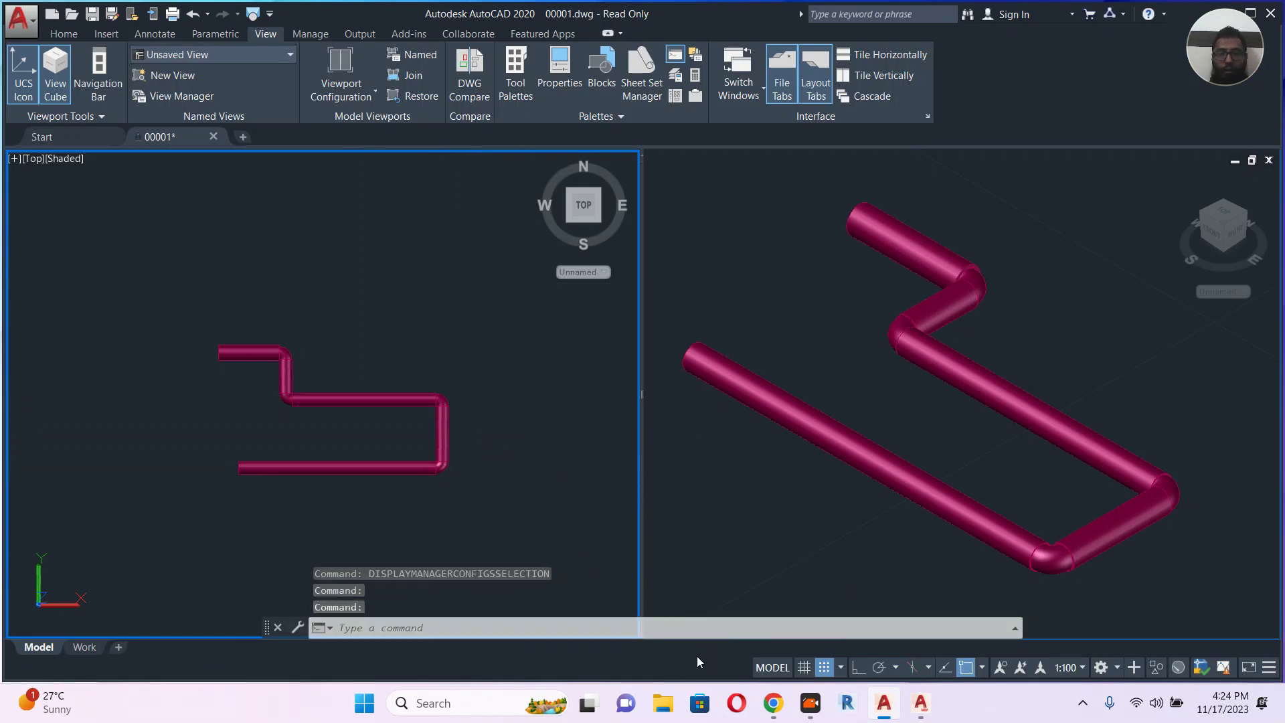
mouse_move(407, 472)
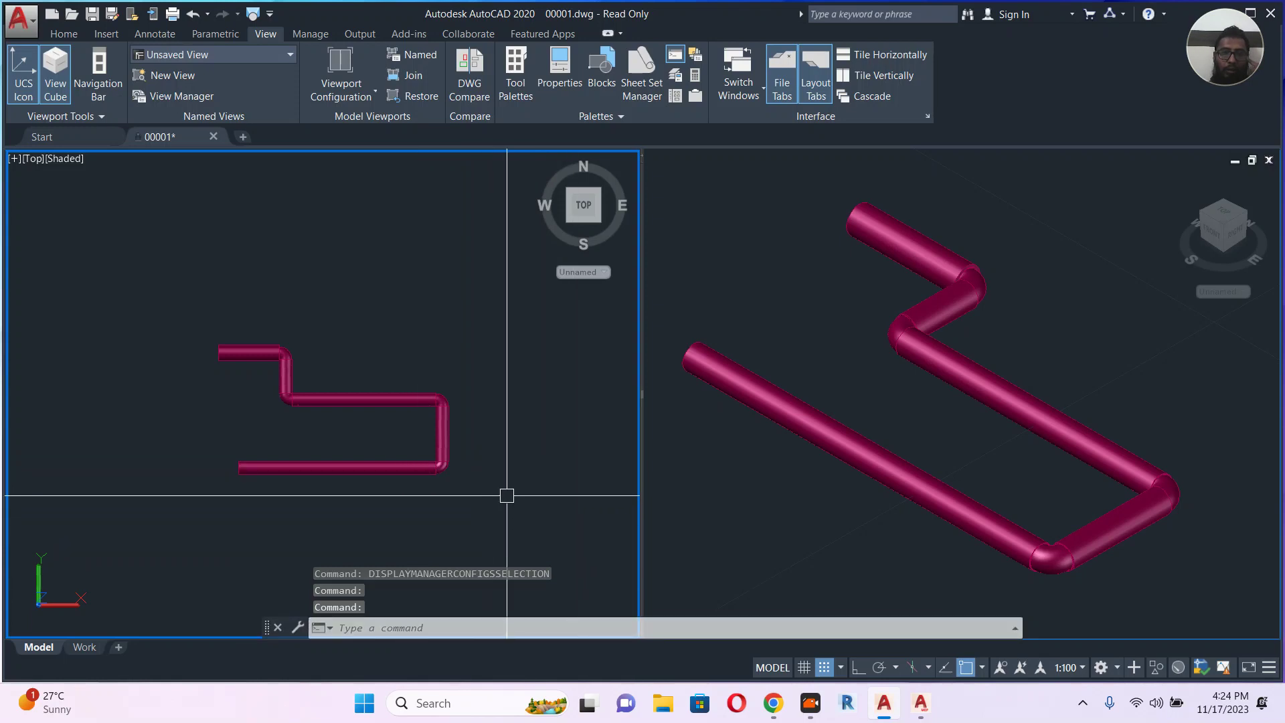
mouse_move(475, 471)
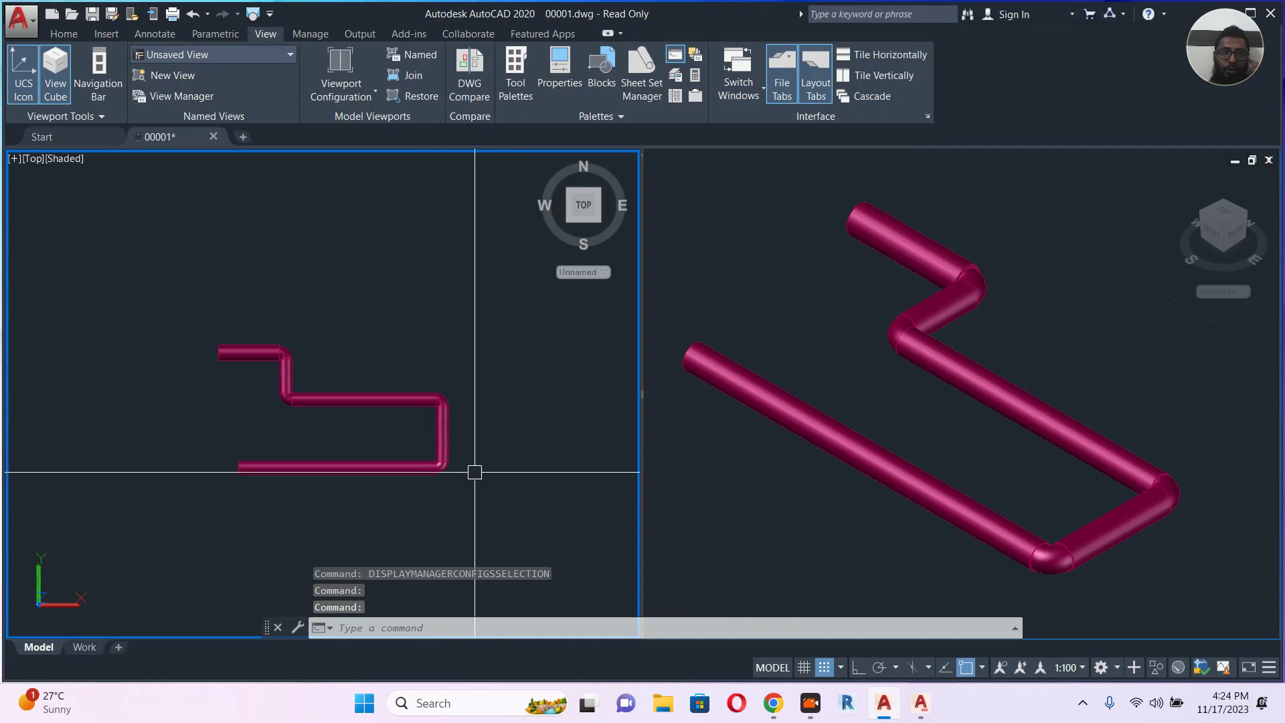
mouse_move(487, 476)
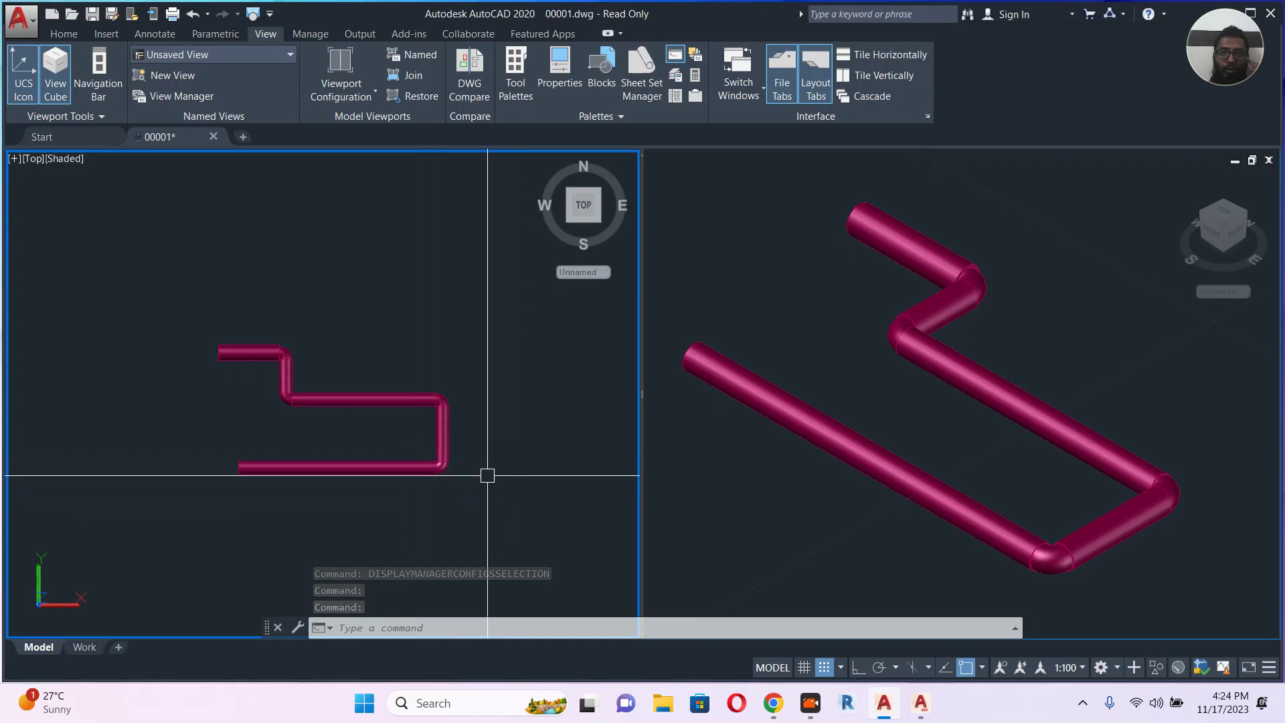